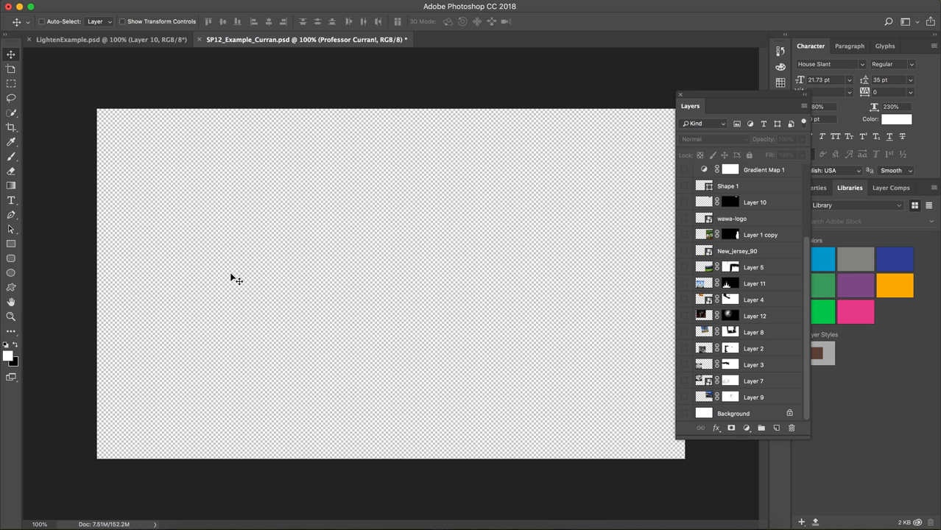
mouse_move(678, 337)
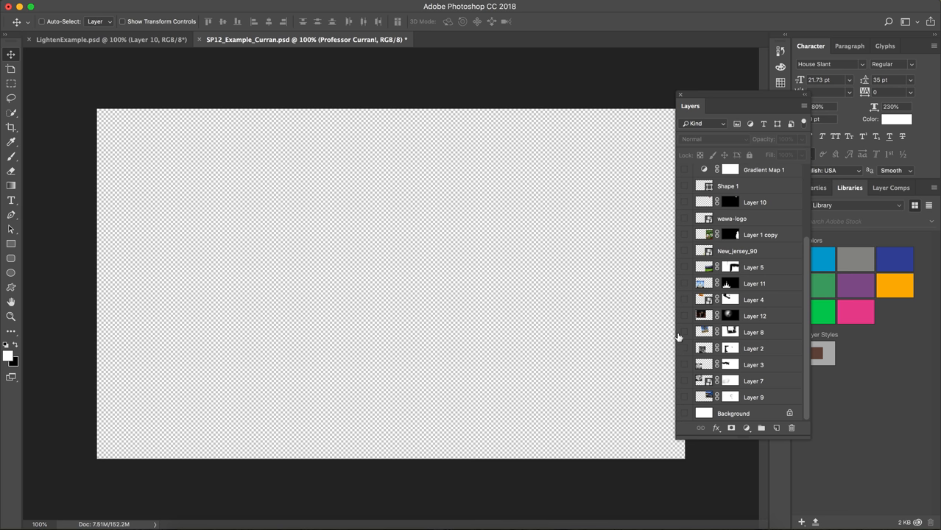
Turn on the white Background layer's visibility so the canvas shows white
left_click(684, 413)
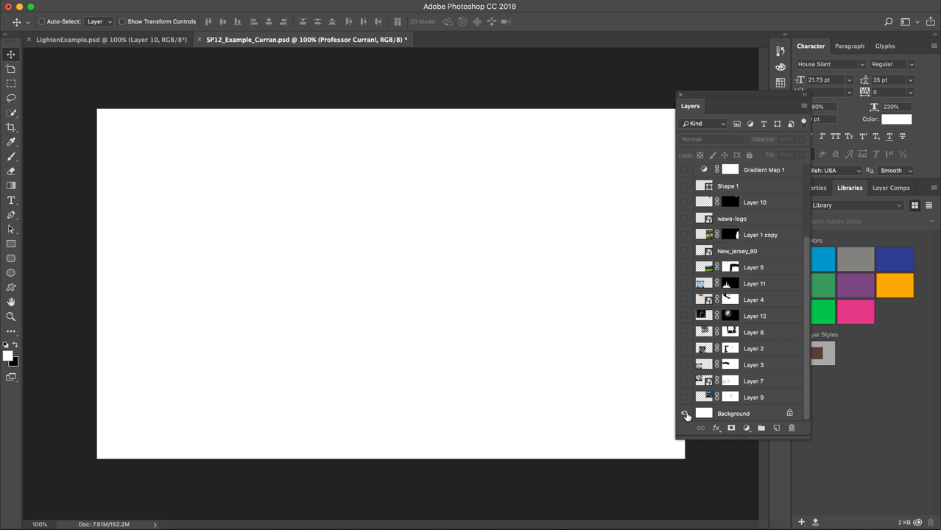
mouse_move(685, 414)
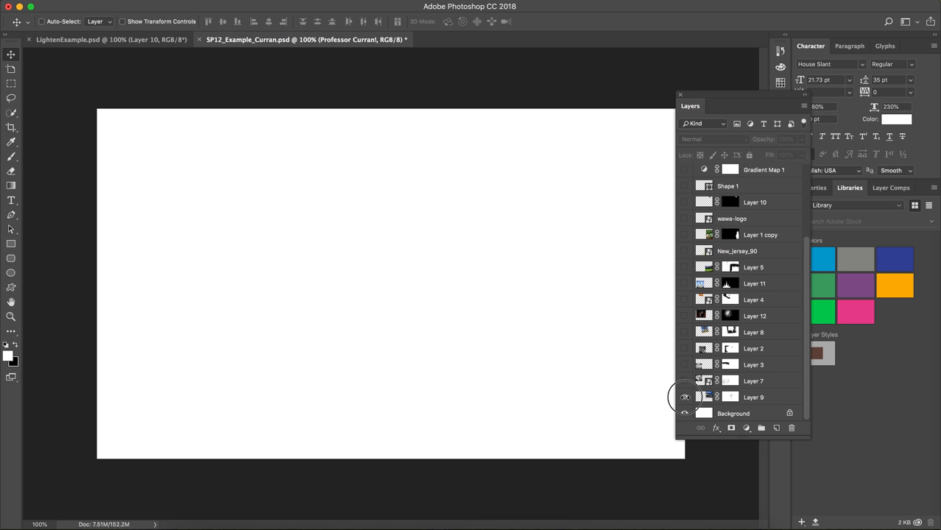
Show the bike photo on Layer 9 and the grayscale cat photo on Layer 7
left_click(684, 397)
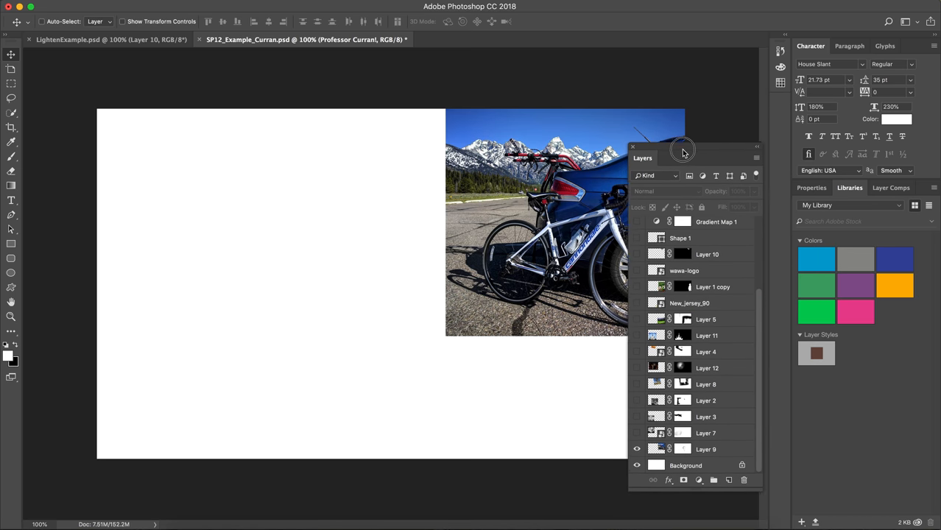
left_click_drag(681, 147, 665, 143)
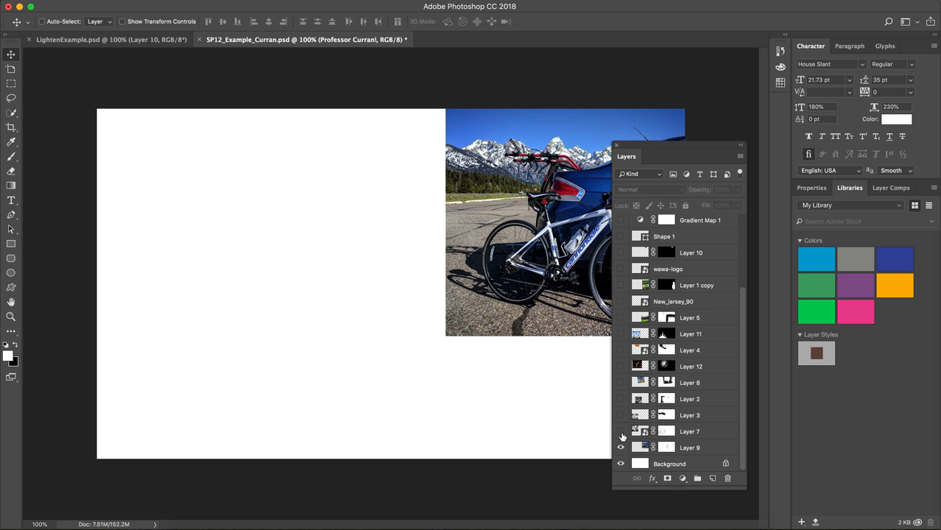
left_click(621, 414)
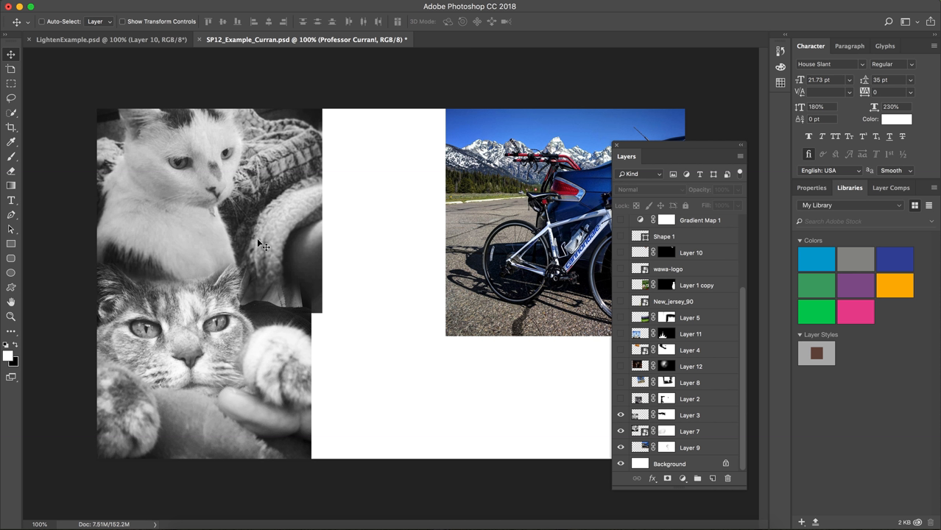
mouse_move(227, 286)
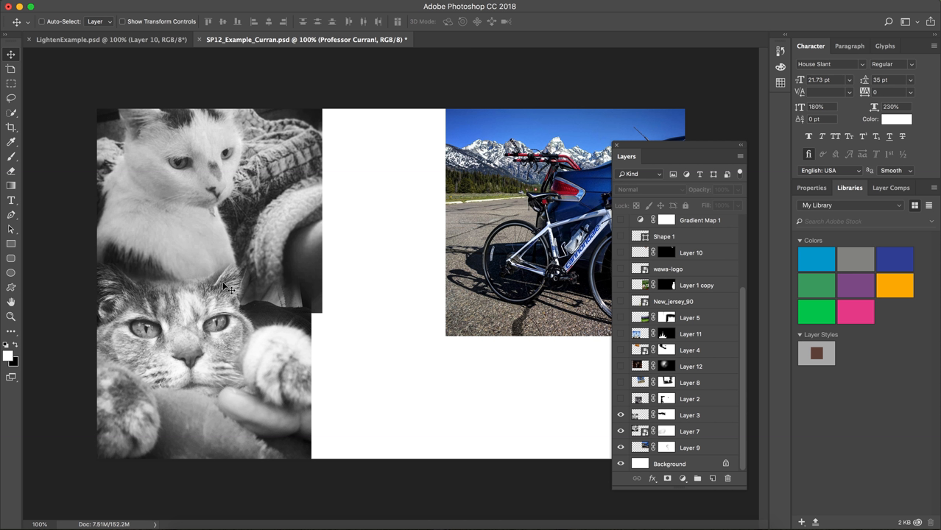
mouse_move(173, 387)
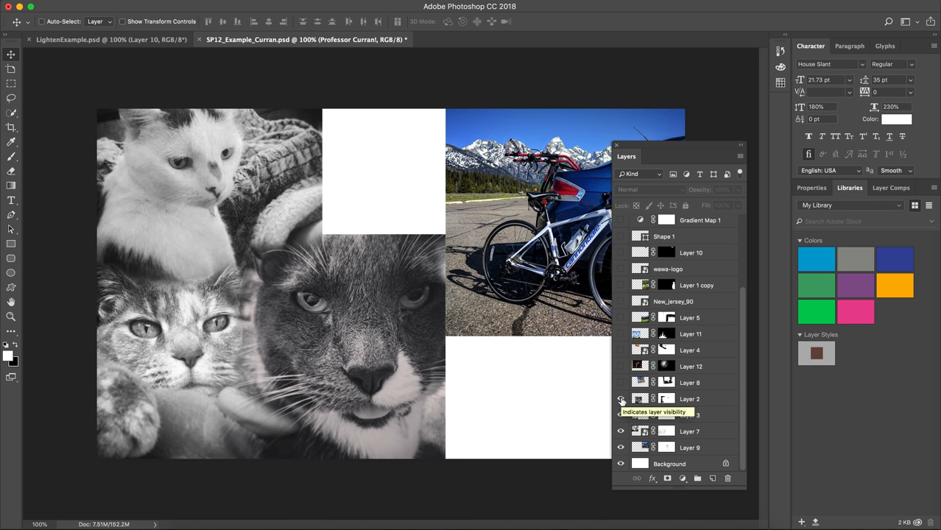
left_click(621, 398)
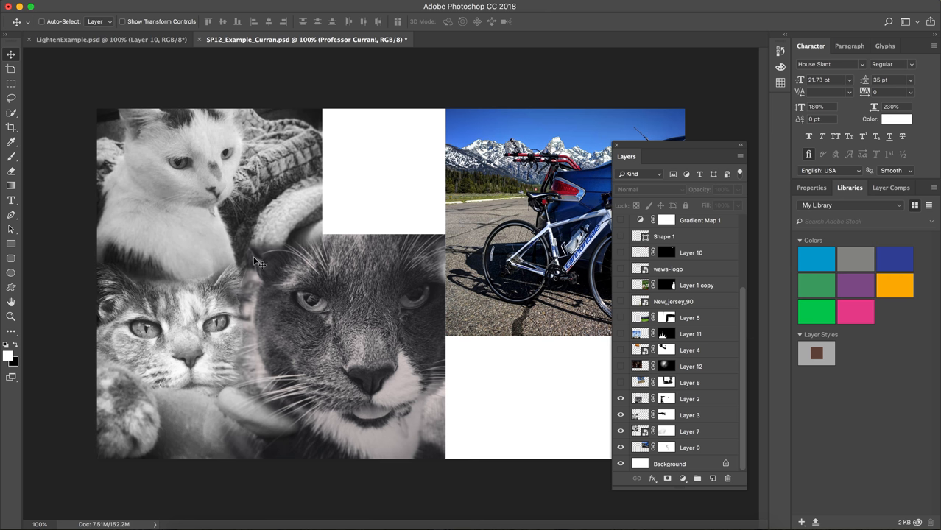
Select the Brush tool and target Layer 2's layer mask for painting
left_click(11, 156)
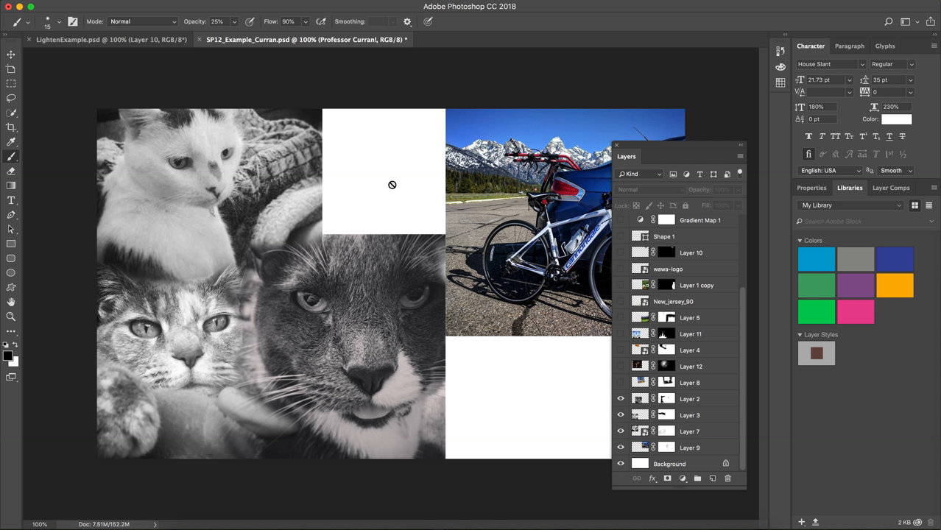
mouse_move(237, 27)
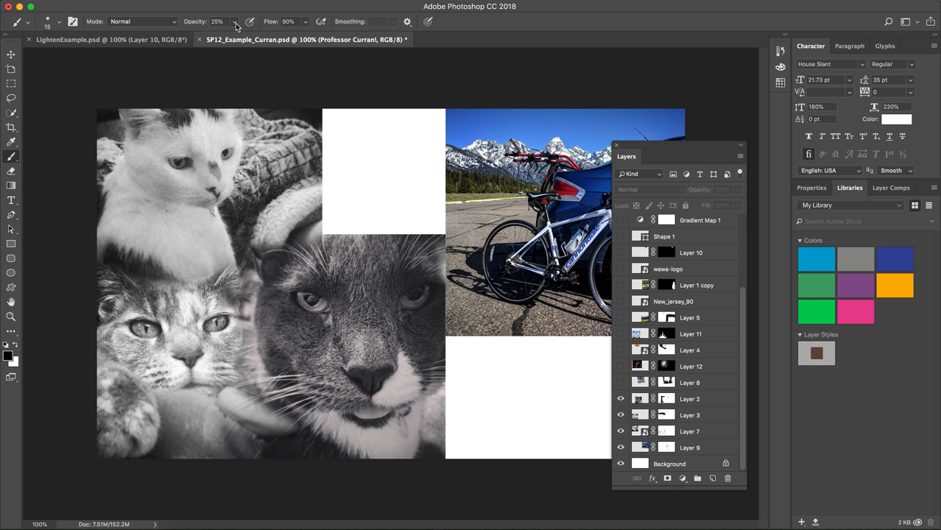
mouse_move(236, 25)
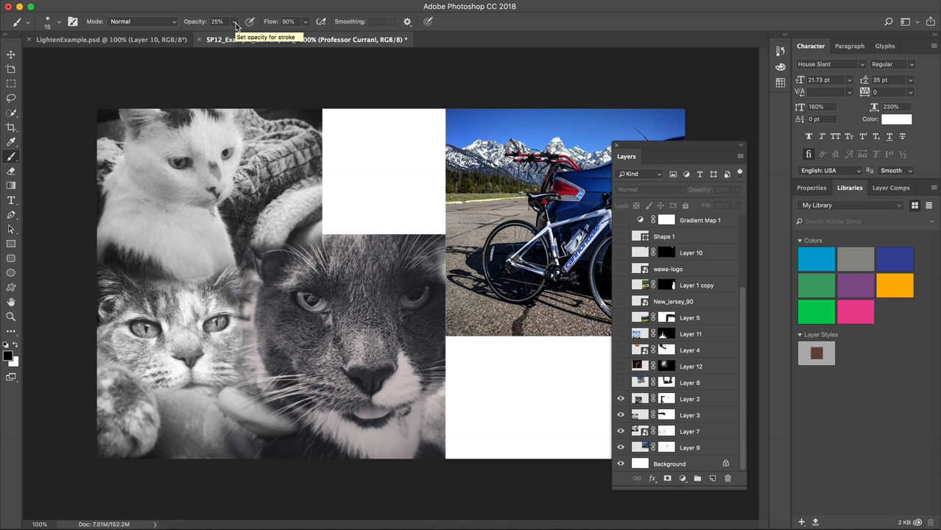
mouse_move(236, 24)
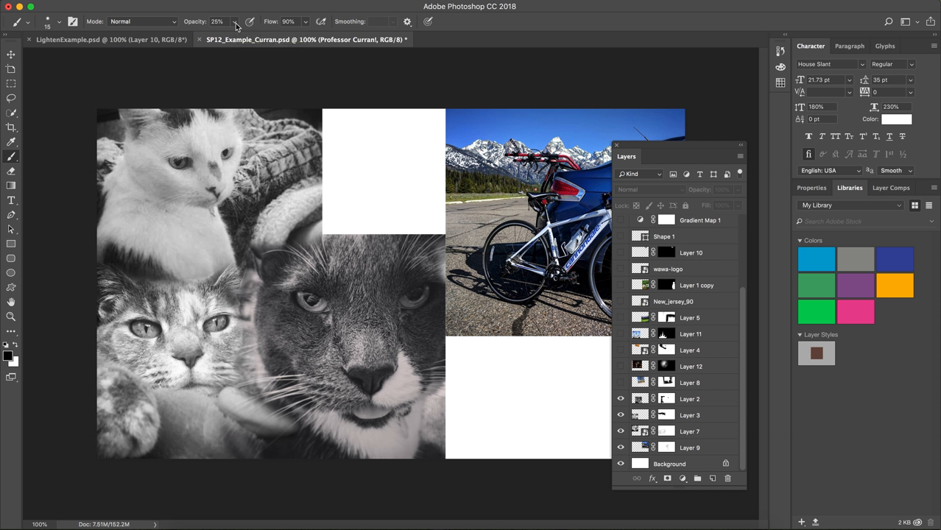
mouse_move(351, 231)
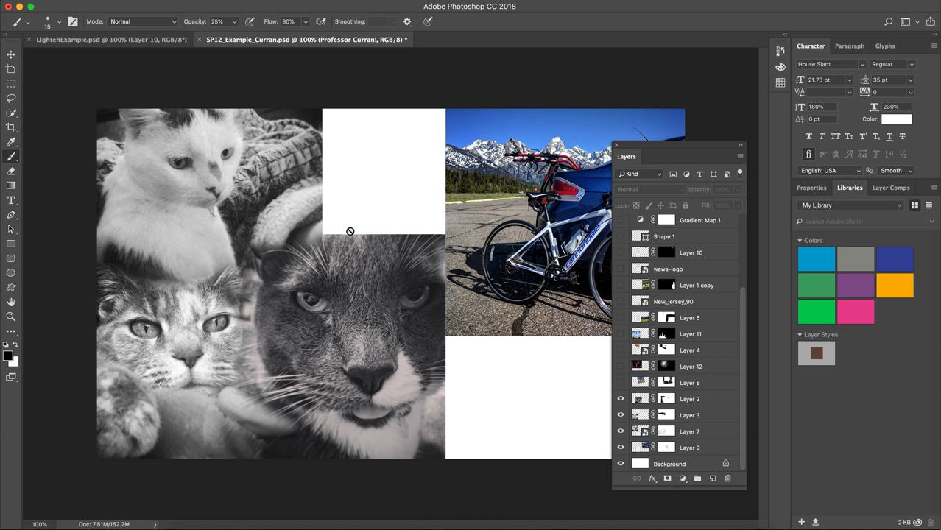
left_click(690, 399)
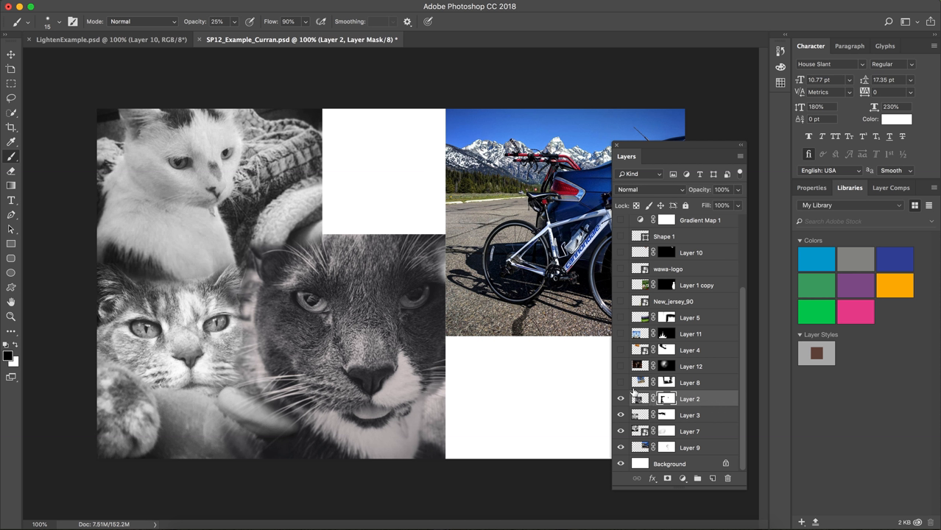